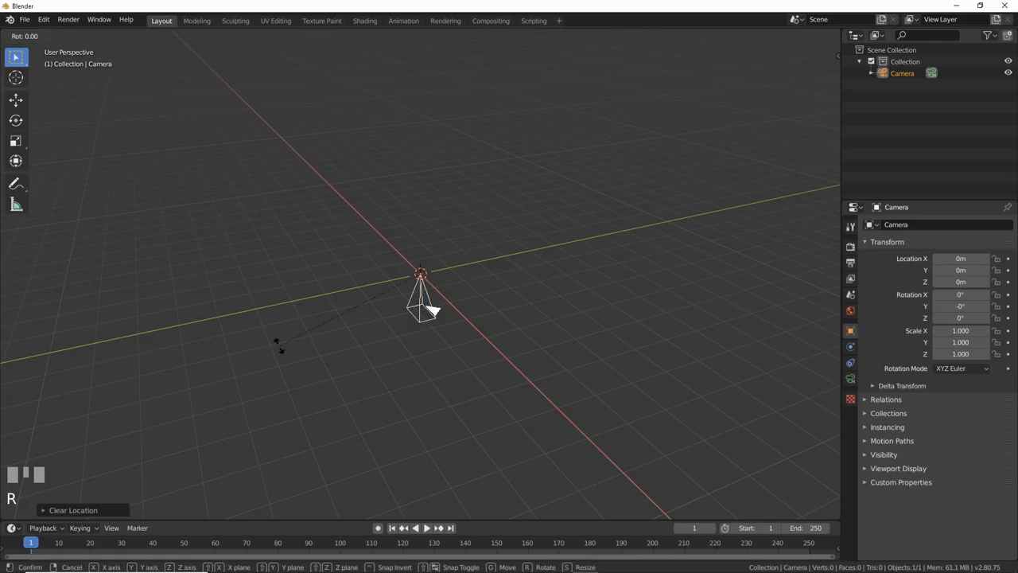
- Rotate the camera 90° on X, enlarge it, and add a grid plane at the origin
{"action": "key", "text": "X"}
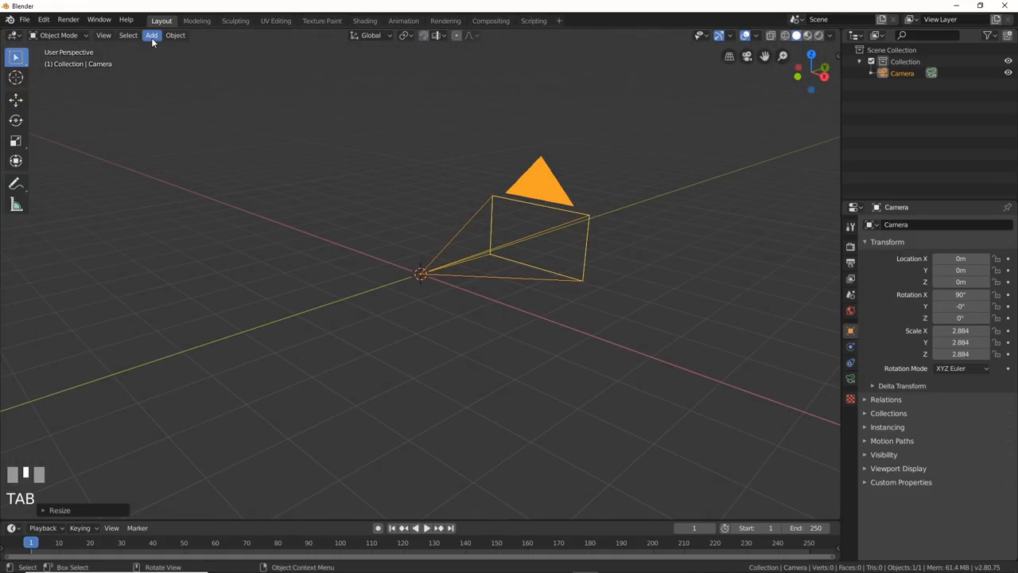
{"action": "left_click", "coordinate": [151, 35]}
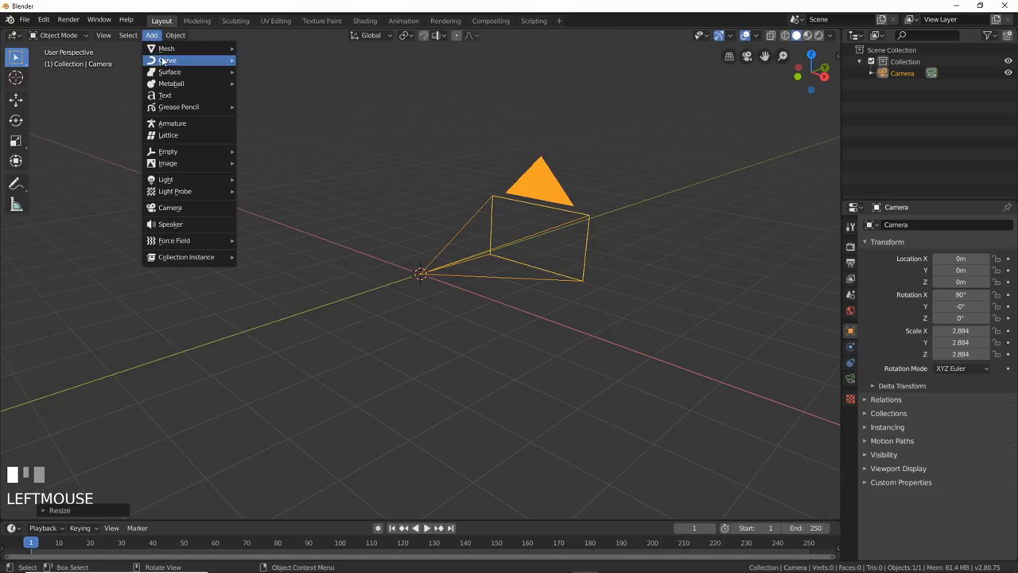
{"action": "left_click", "coordinate": [170, 49]}
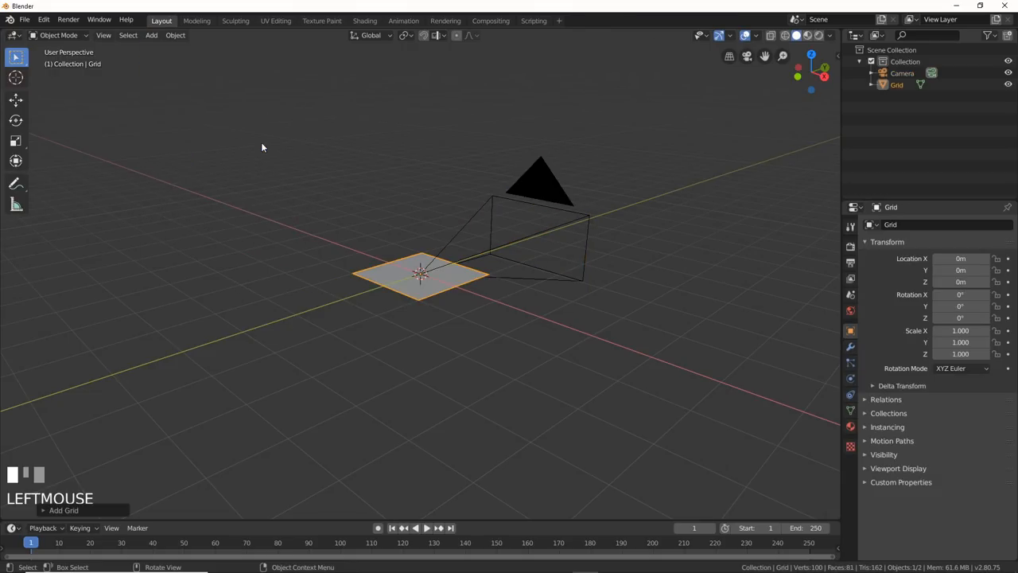
{"action": "scroll", "scroll_direction": "up", "scroll_amount": 3}
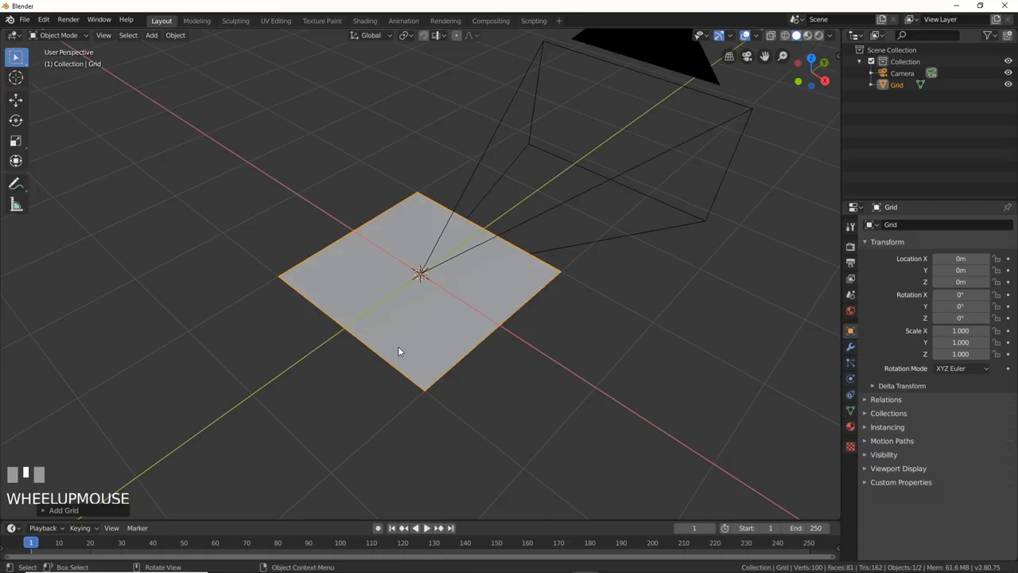
{"action": "left_click", "coordinate": [362, 20]}
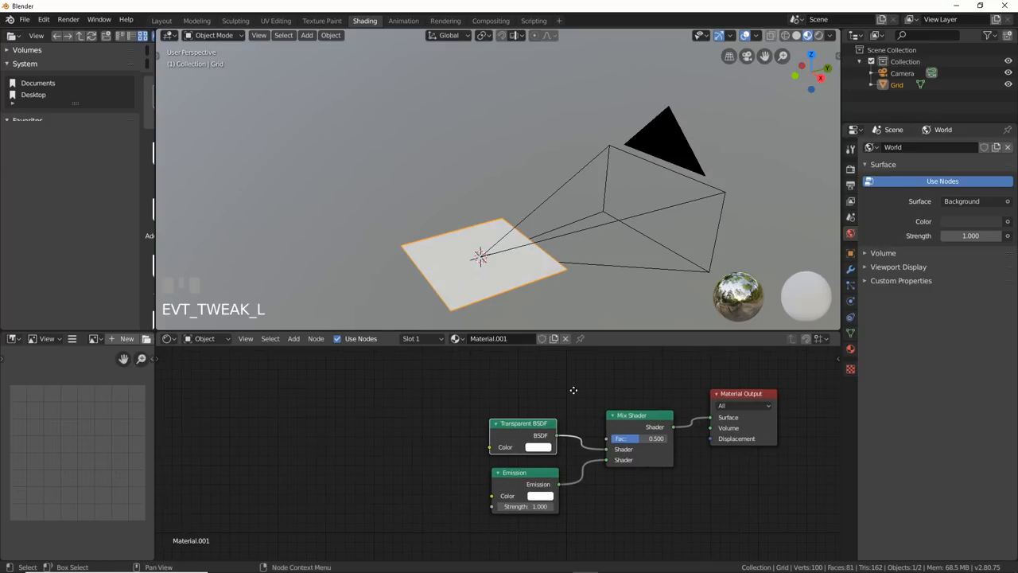
{"action": "mouse_move", "coordinate": [575, 396]}
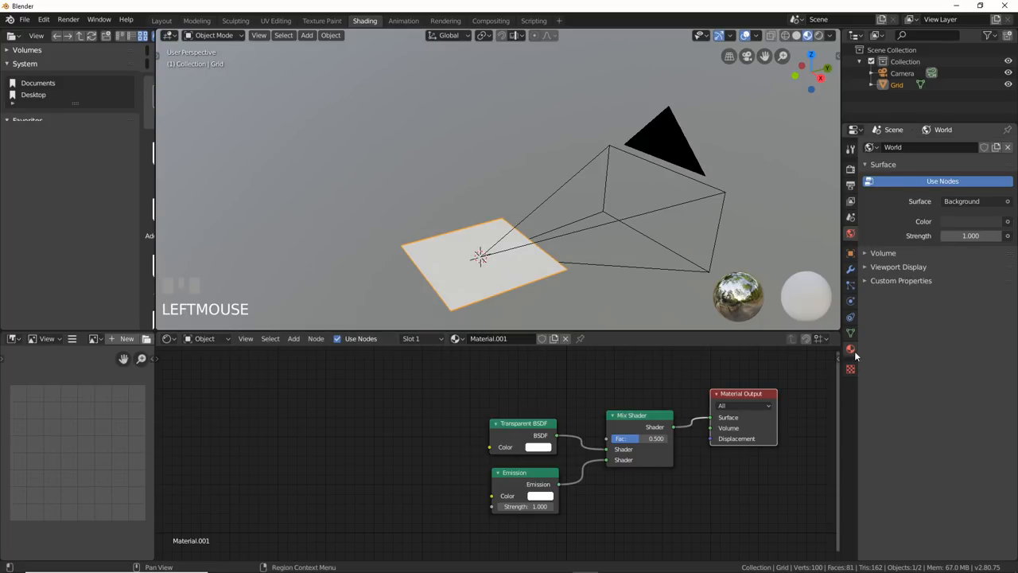
- Show Material.001's material settings and list its Blend Mode options
{"action": "left_click", "coordinate": [850, 349]}
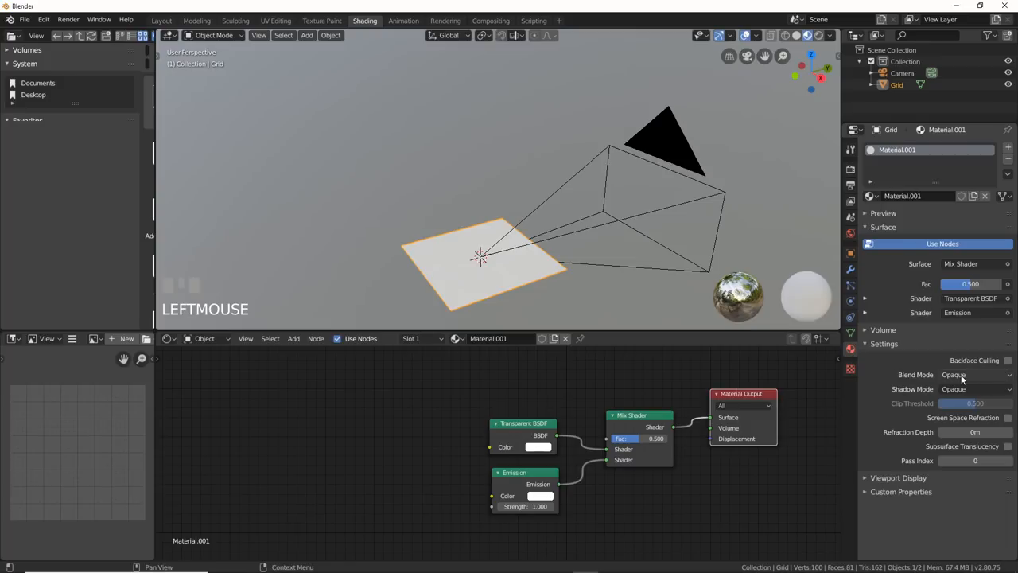
{"action": "left_click", "coordinate": [980, 375]}
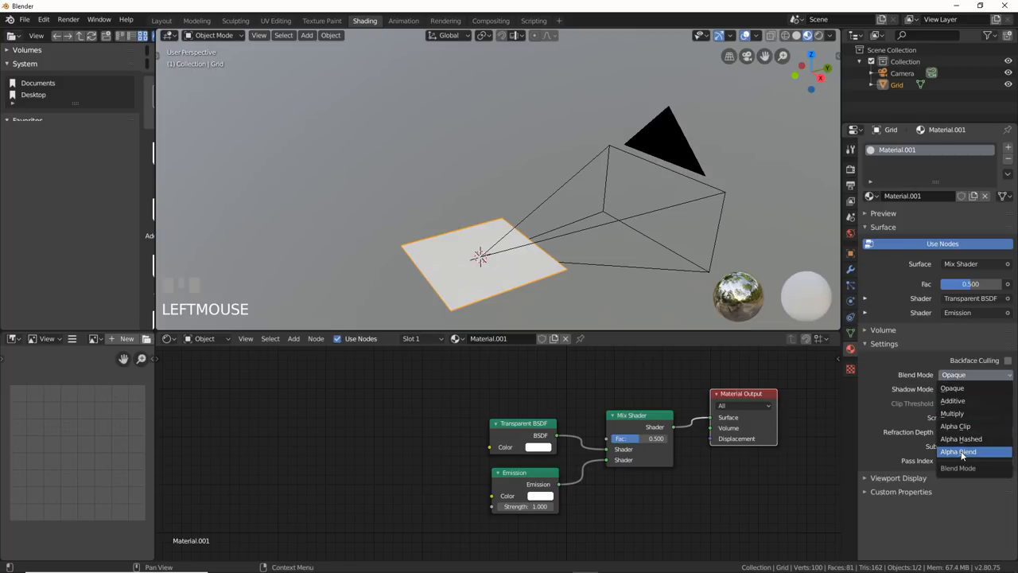
{"action": "mouse_move", "coordinate": [962, 451]}
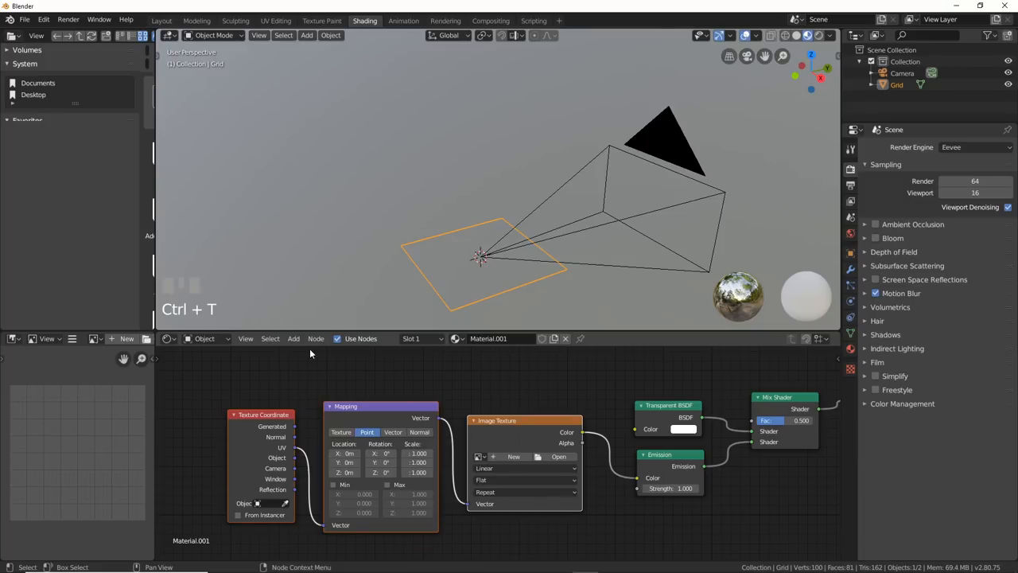
- Review the photo and the foreground_01 cutout, then background.png, in the image viewer
{"action": "left_click", "coordinate": [446, 20]}
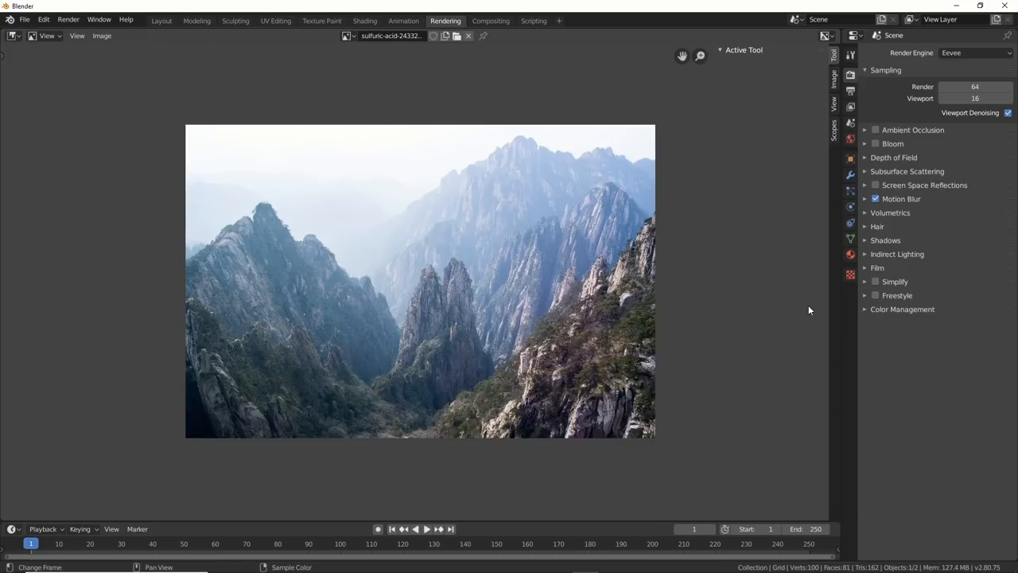
{"action": "mouse_move", "coordinate": [806, 309]}
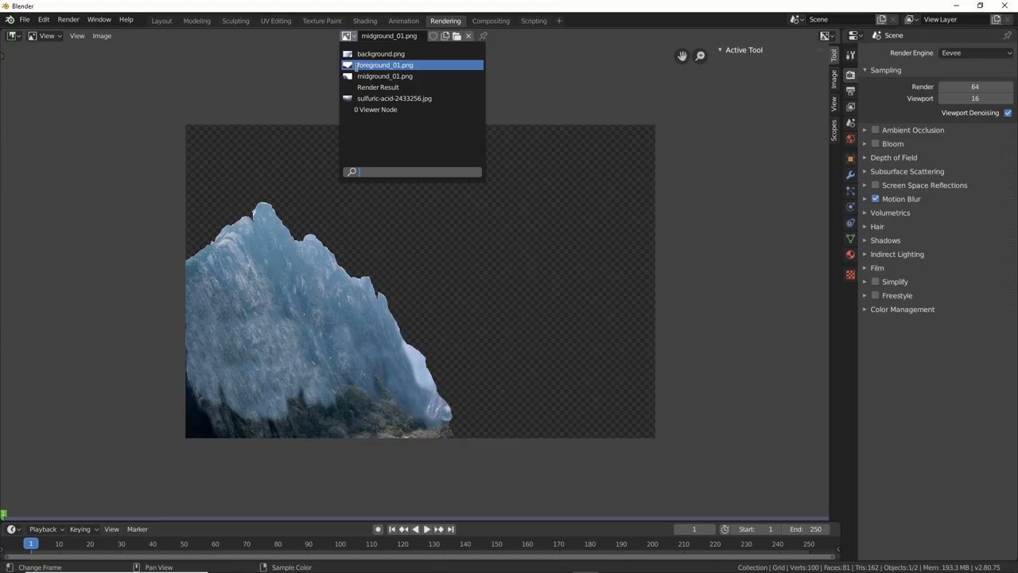
{"action": "left_click", "coordinate": [384, 65]}
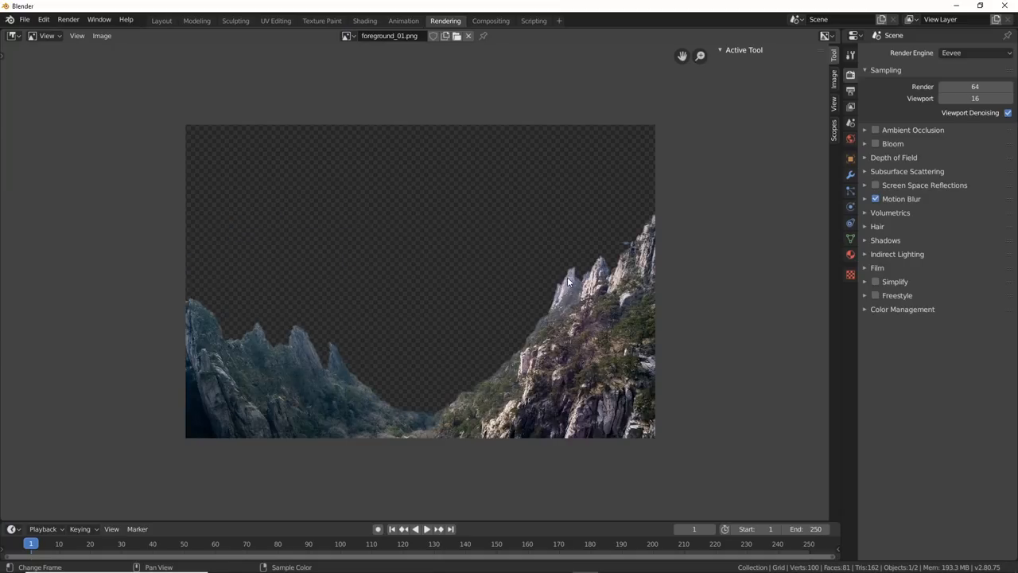
{"action": "mouse_move", "coordinate": [574, 308]}
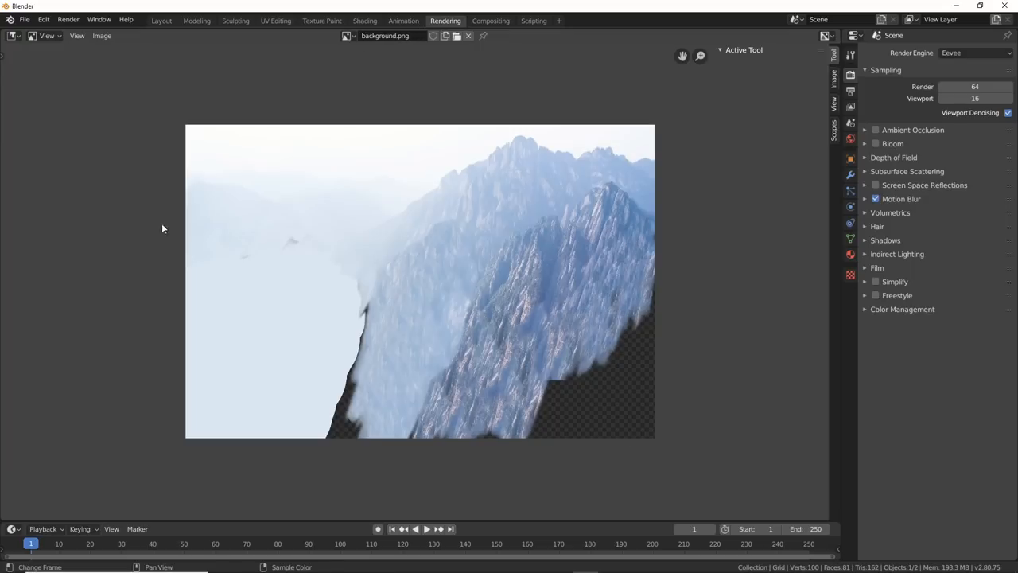
{"action": "mouse_move", "coordinate": [532, 359]}
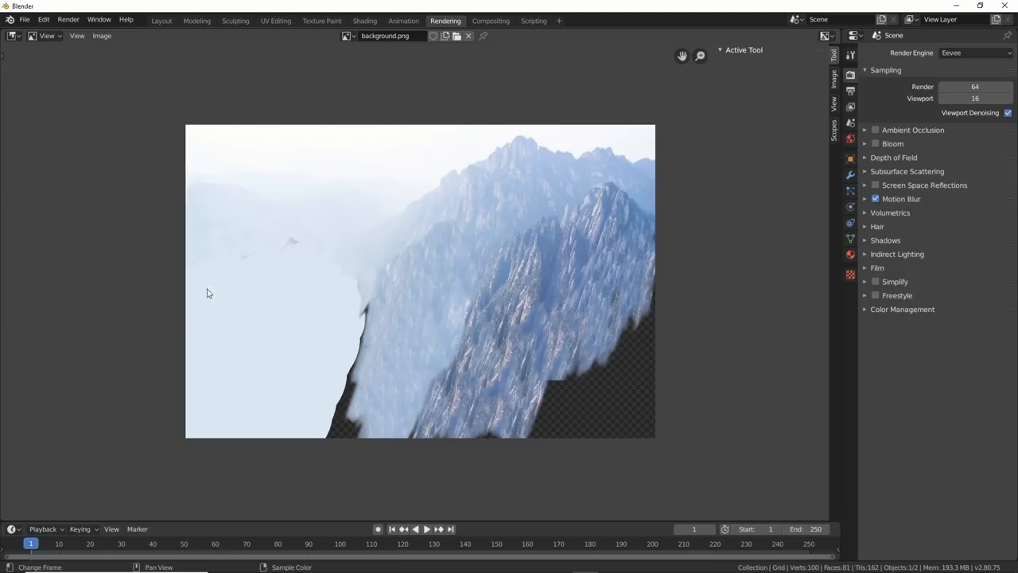
{"action": "mouse_move", "coordinate": [322, 284]}
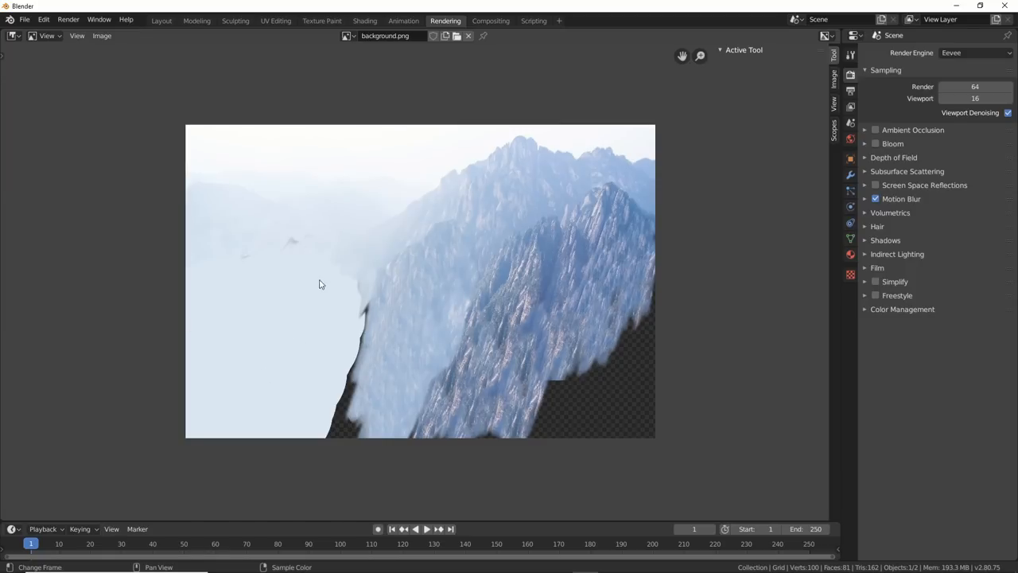
{"action": "mouse_move", "coordinate": [430, 382]}
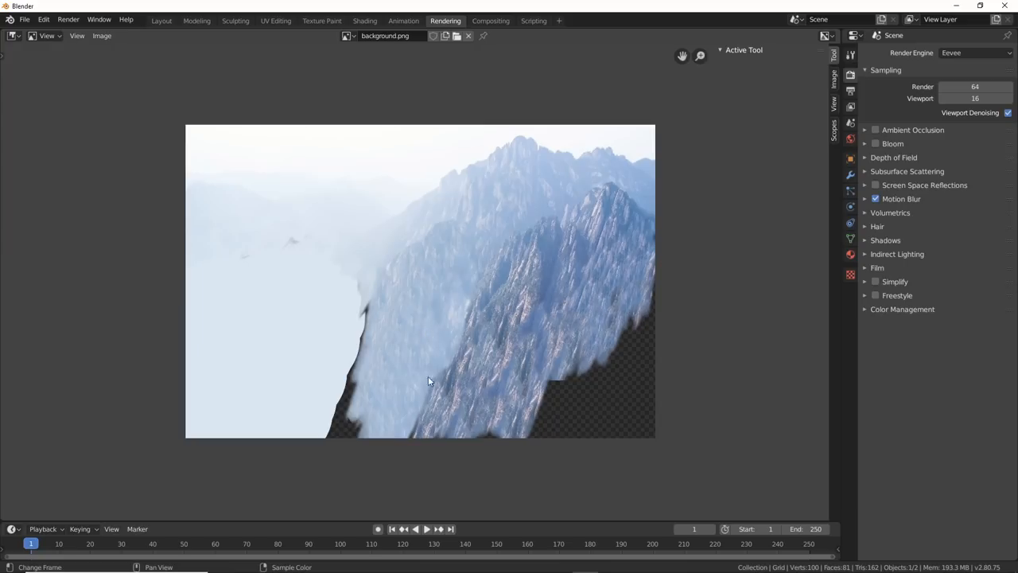
{"action": "left_click", "coordinate": [364, 20]}
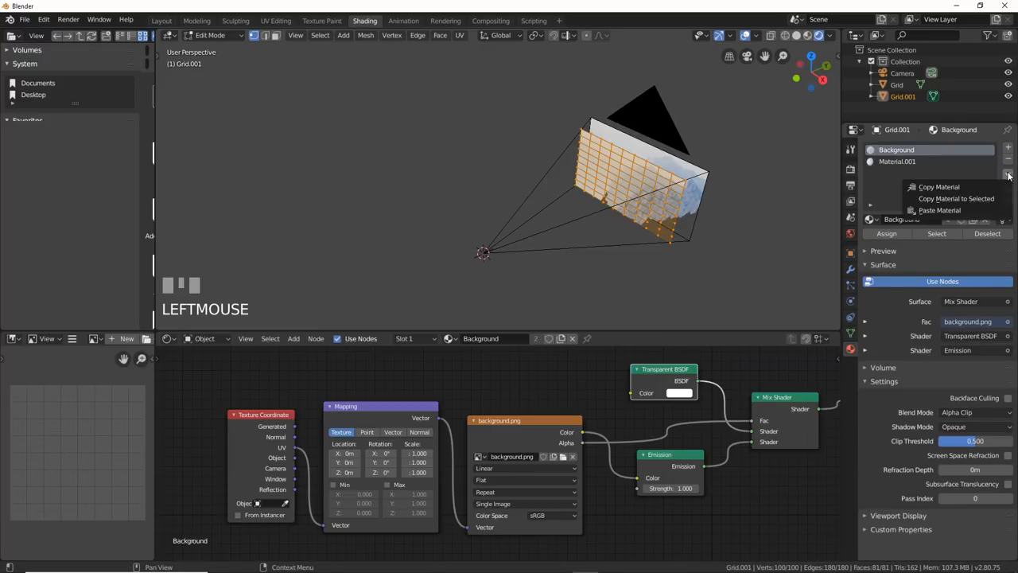
{"action": "mouse_move", "coordinate": [939, 187]}
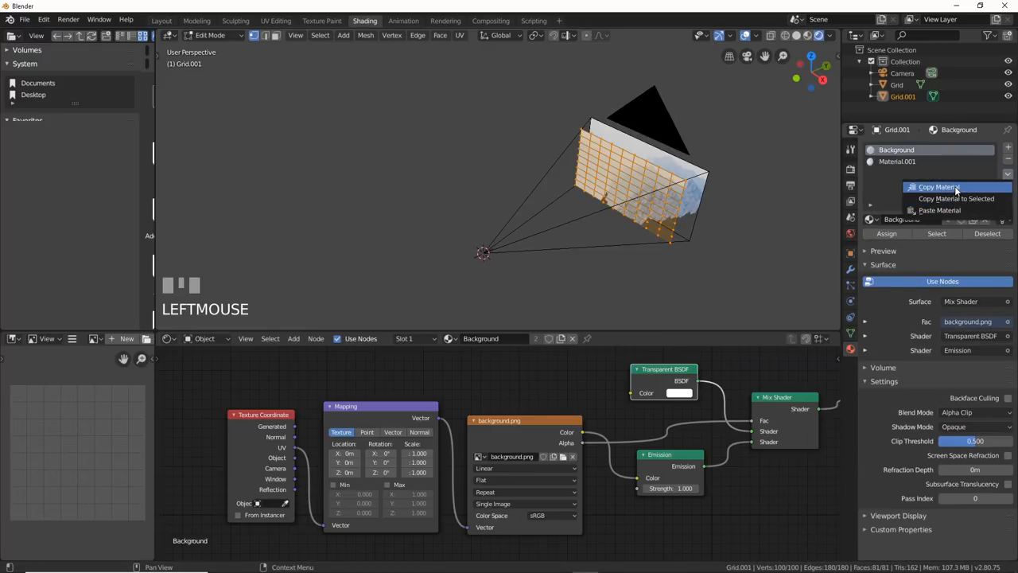
- Copy the Background material from the material specials menu
{"action": "left_click", "coordinate": [934, 186]}
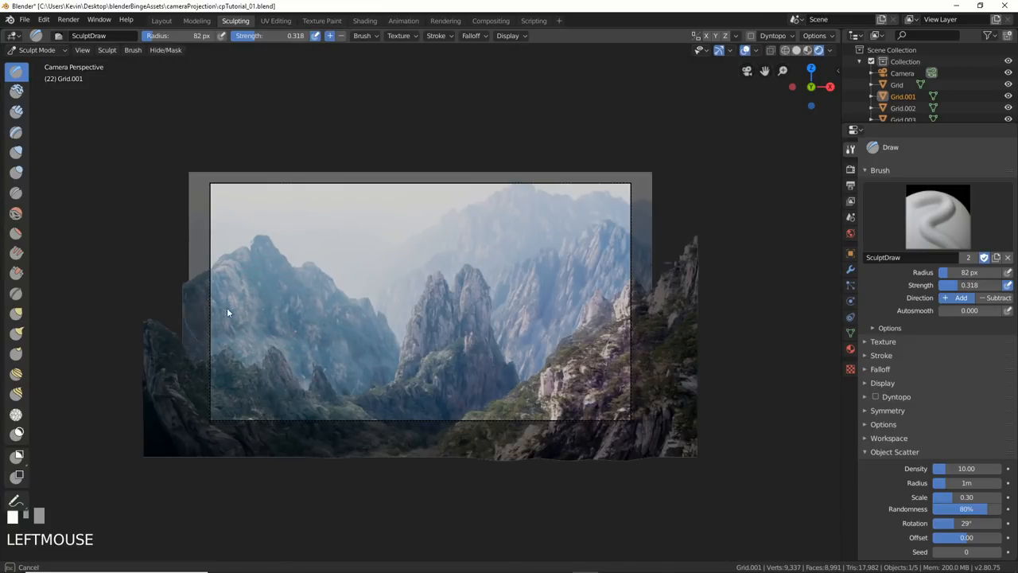
- Back in Layout, select the midground collection so only HeroMt stays enabled
{"action": "left_click", "coordinate": [163, 21]}
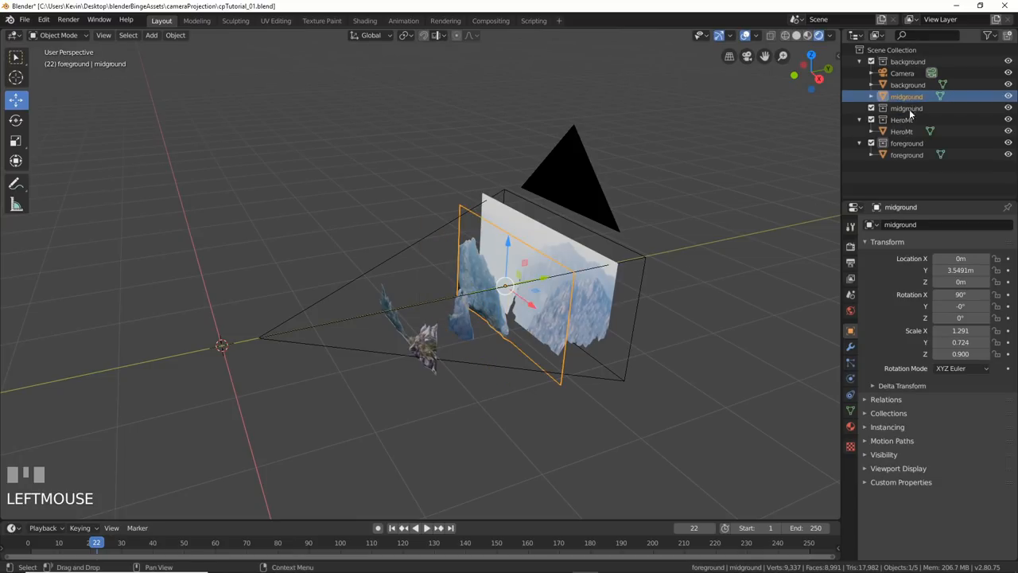
{"action": "left_click", "coordinate": [905, 107]}
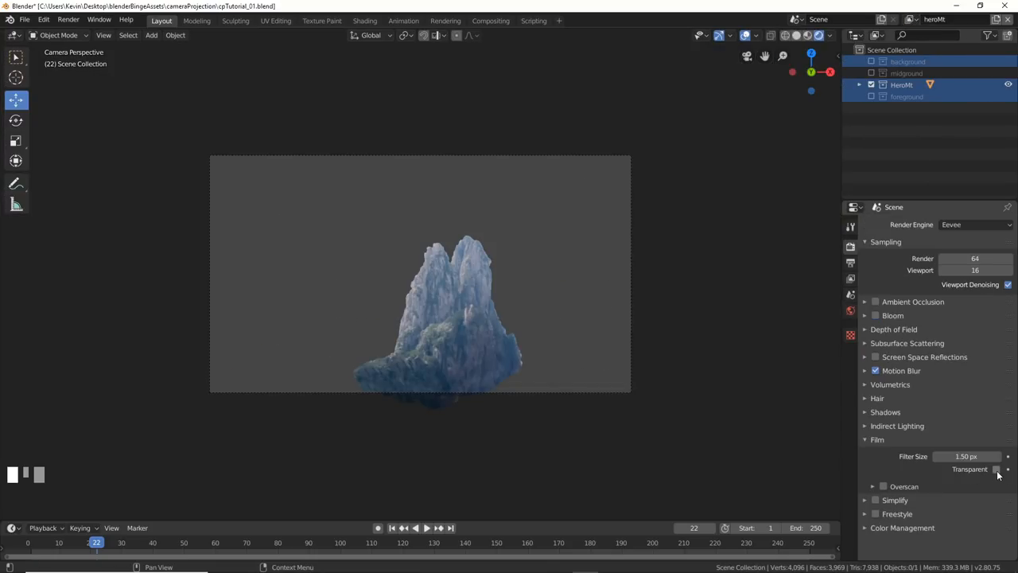
- Enable transparent film and output OpenEXR MultiLayer frames to the mountainComp folder
{"action": "left_click", "coordinate": [995, 469]}
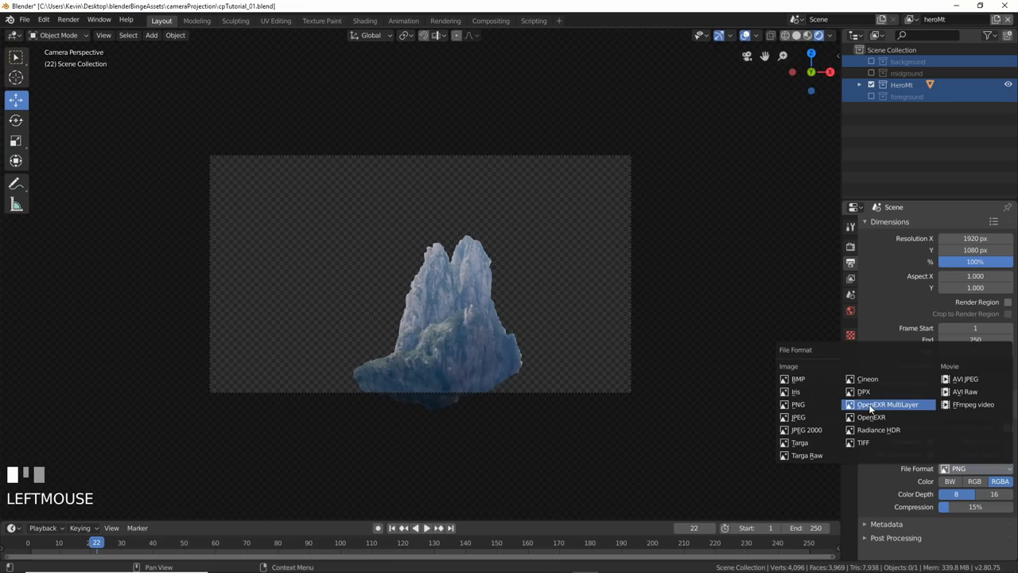
{"action": "left_click", "coordinate": [887, 404]}
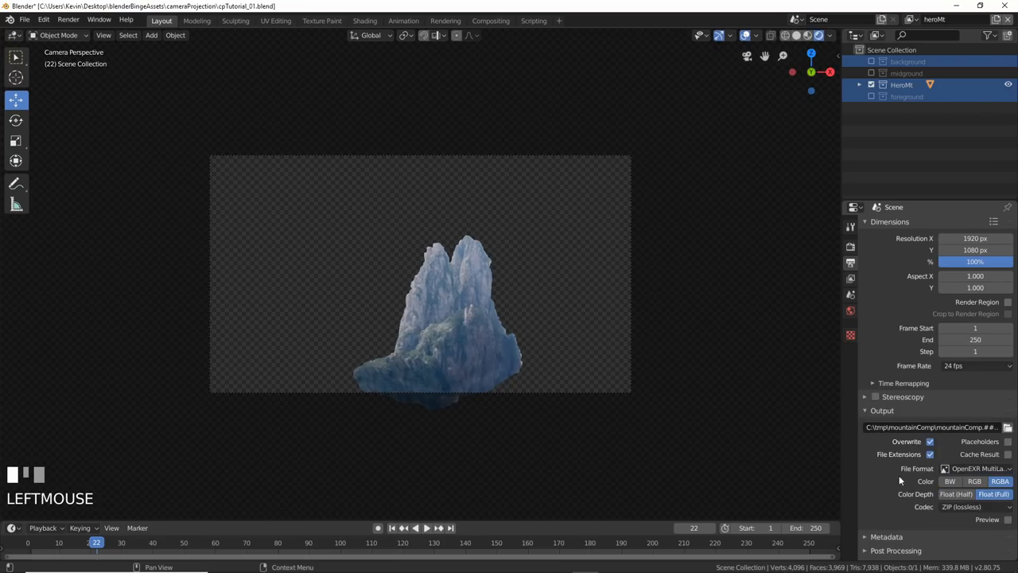
{"action": "left_click", "coordinate": [490, 21]}
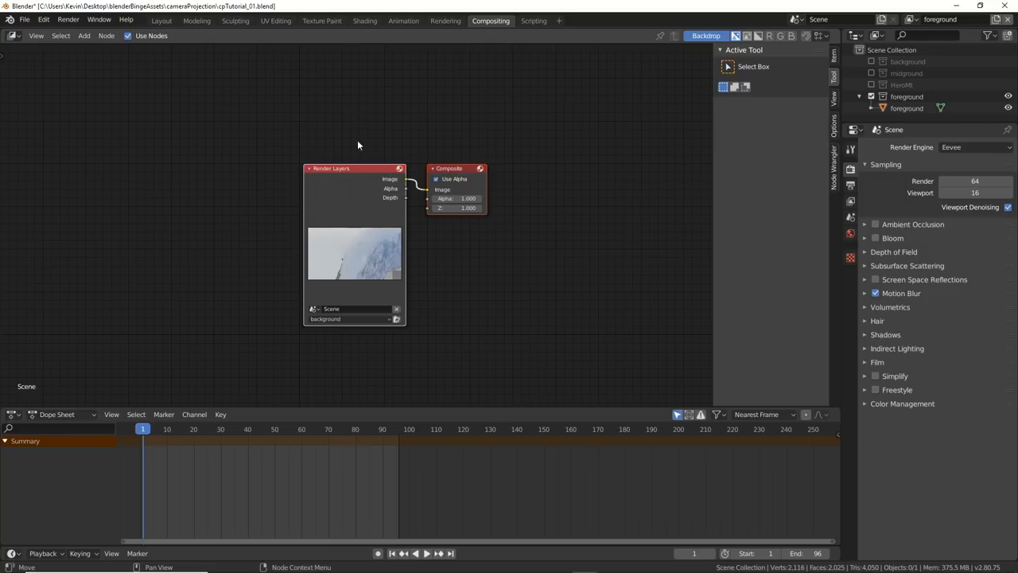
- Link renders to a Viewer, import the layer sequences, and add Alpha Over, Color Balance, Glare
{"action": "left_click_drag", "start_coordinate": [354, 168], "coordinate": [162, 213]}
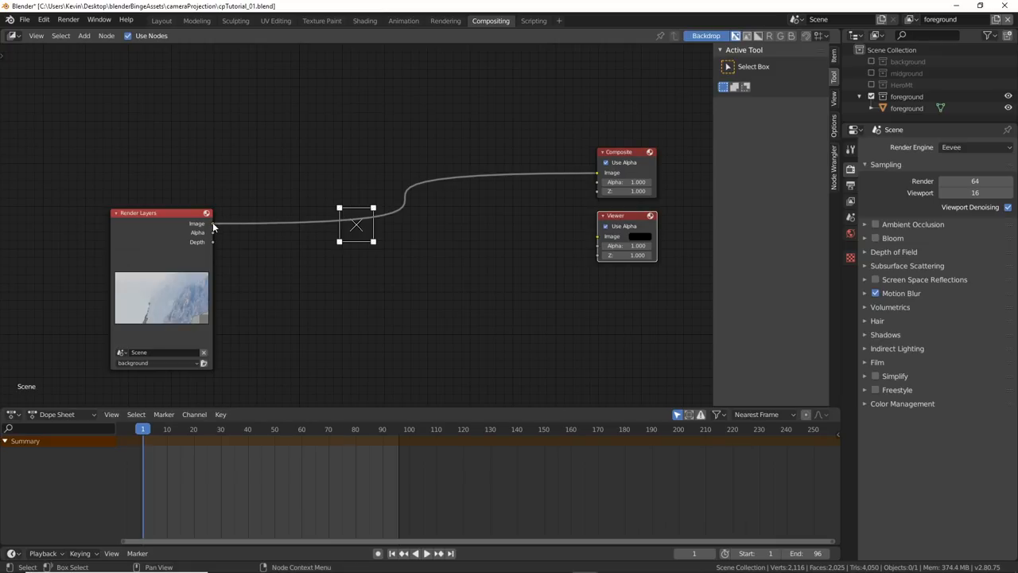
{"action": "left_click_drag", "start_coordinate": [213, 224], "coordinate": [604, 235]}
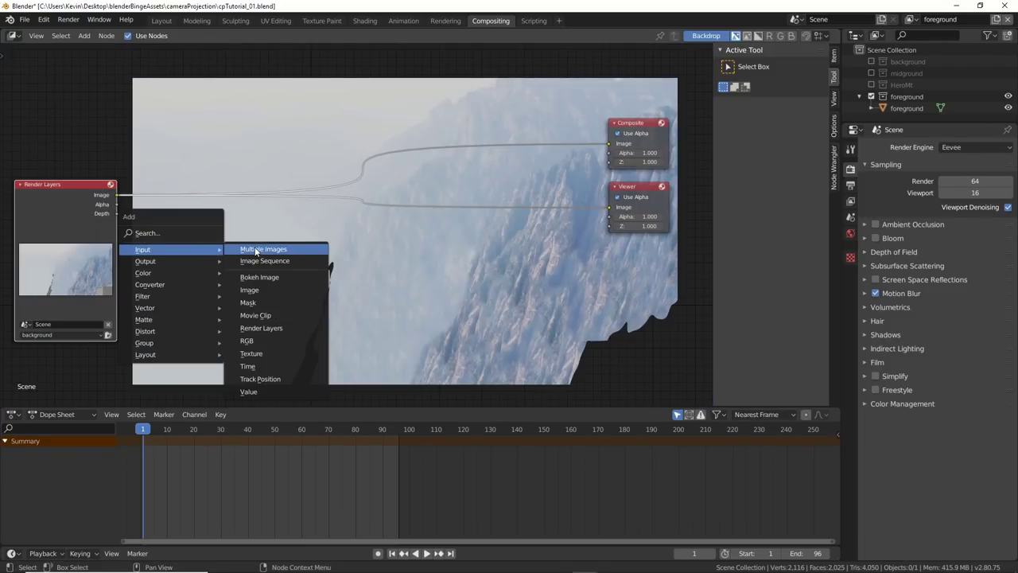
{"action": "left_click", "coordinate": [262, 248]}
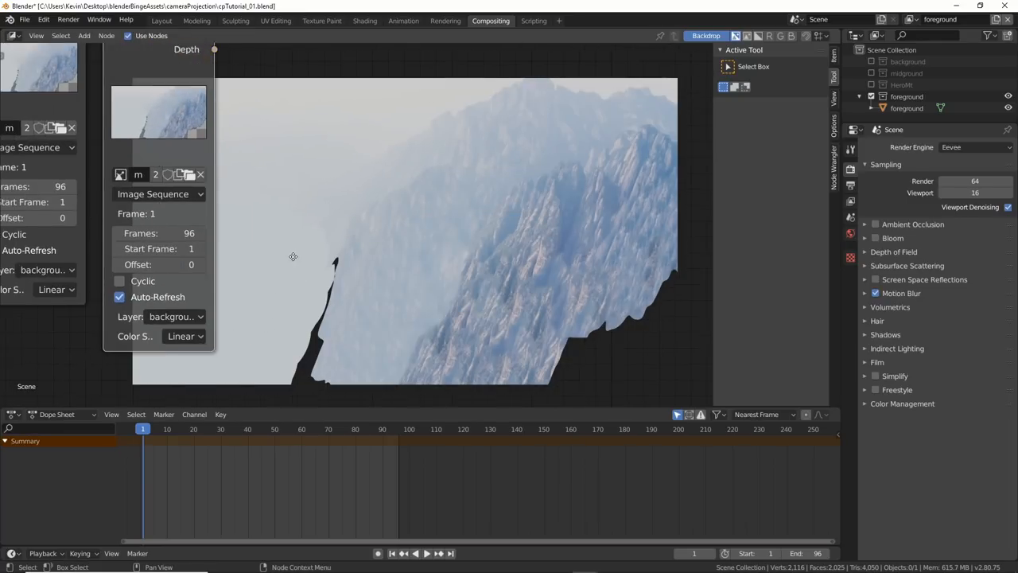
{"action": "left_click", "coordinate": [174, 305]}
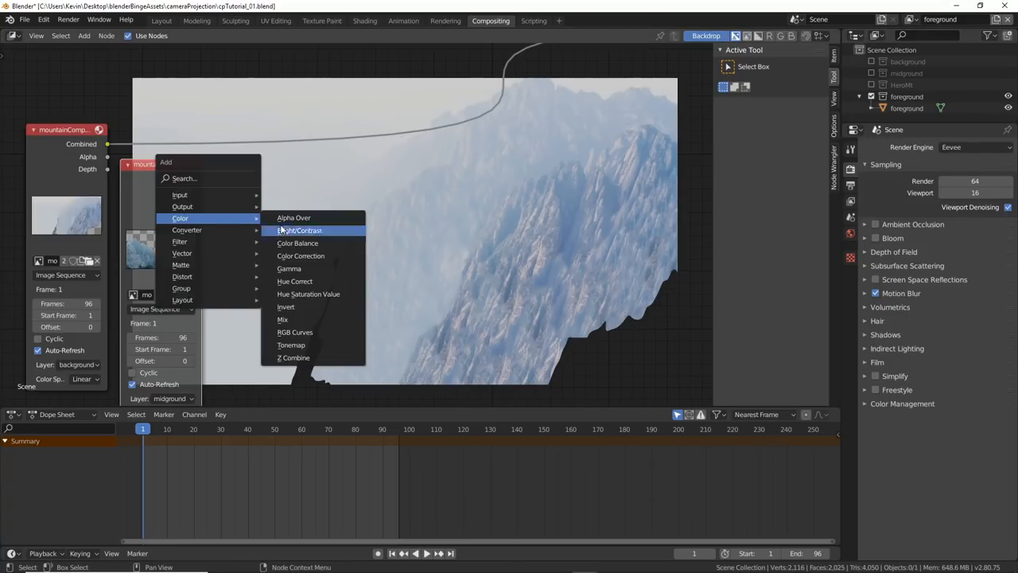
{"action": "left_click", "coordinate": [292, 217]}
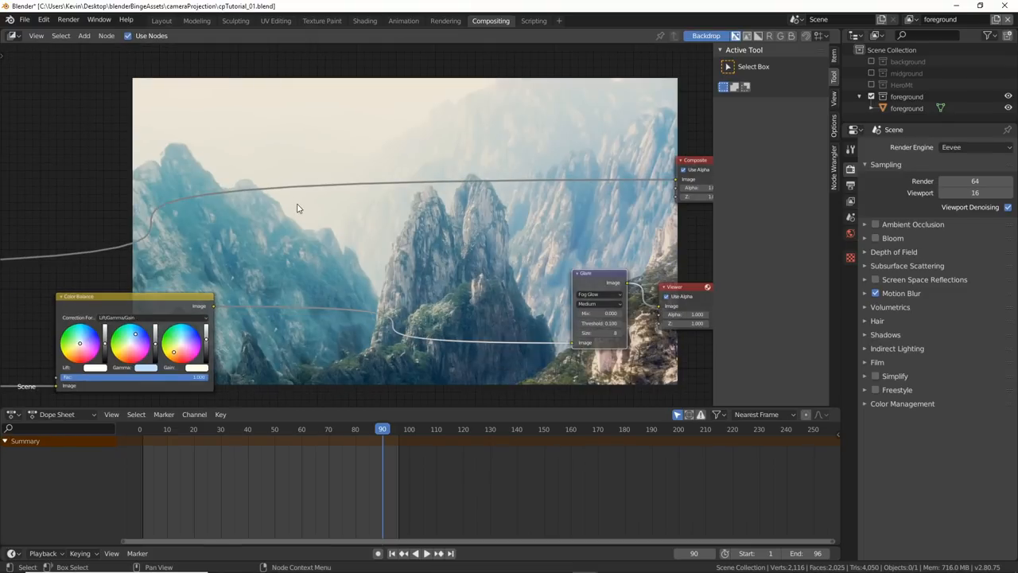
{"action": "left_click", "coordinate": [159, 20]}
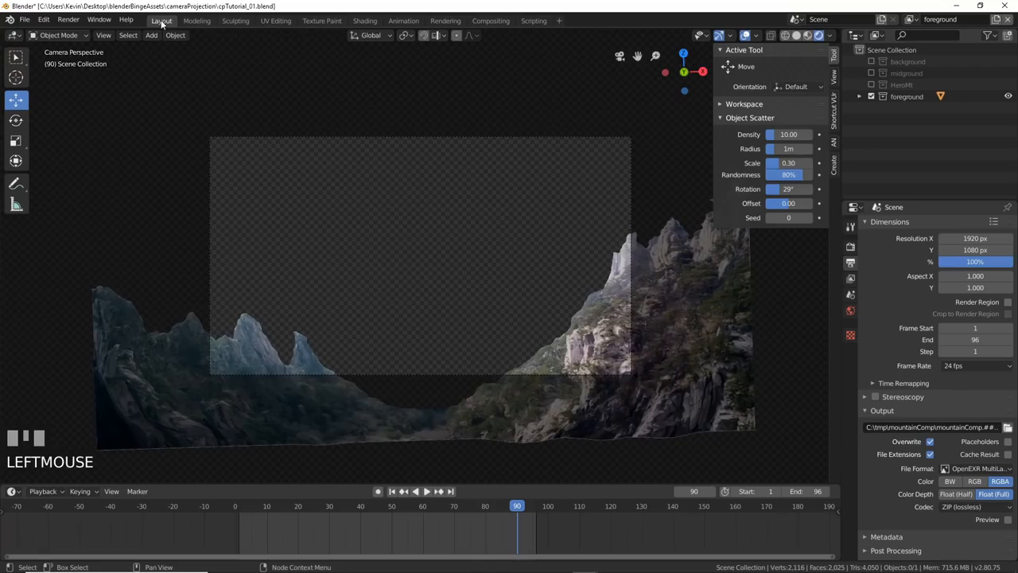
- Build a noise-textured volume fog cube, render fog.#### frames, and load them into the compositor
{"action": "left_click", "coordinate": [365, 21]}
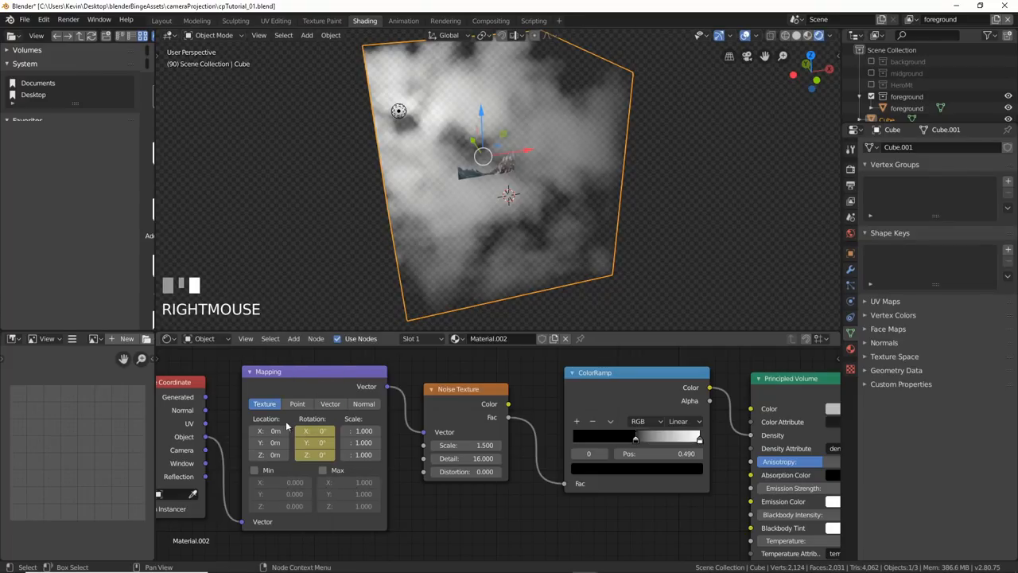
{"action": "left_click", "coordinate": [164, 22]}
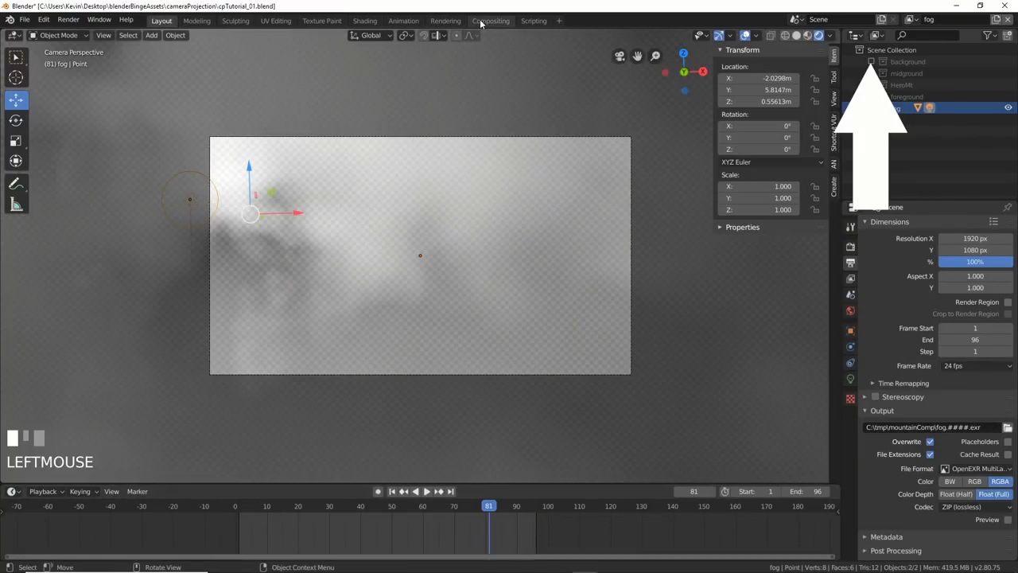
{"action": "left_click", "coordinate": [490, 20]}
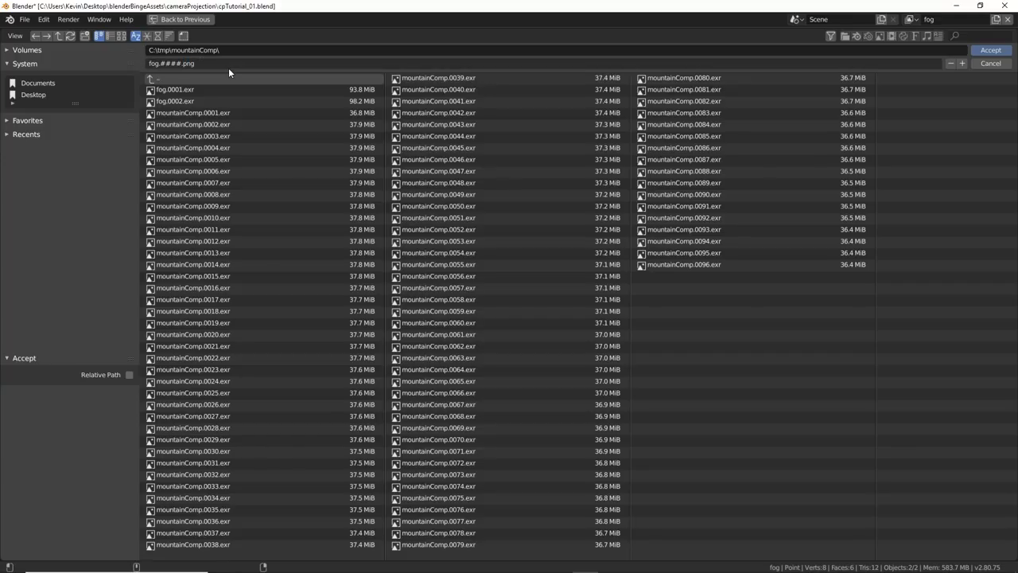
{"action": "left_click", "coordinate": [991, 50]}
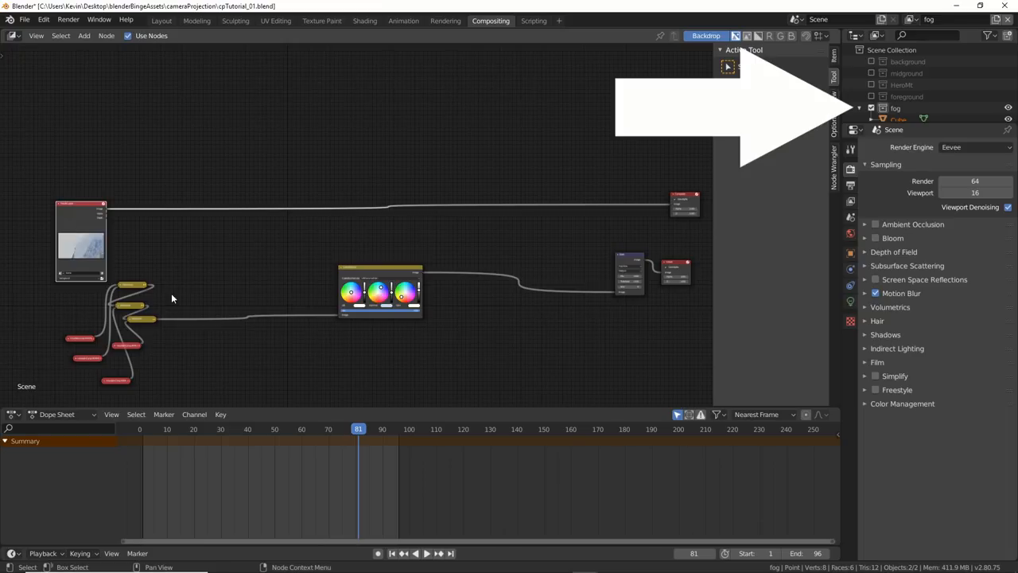
{"action": "mouse_move", "coordinate": [135, 289]}
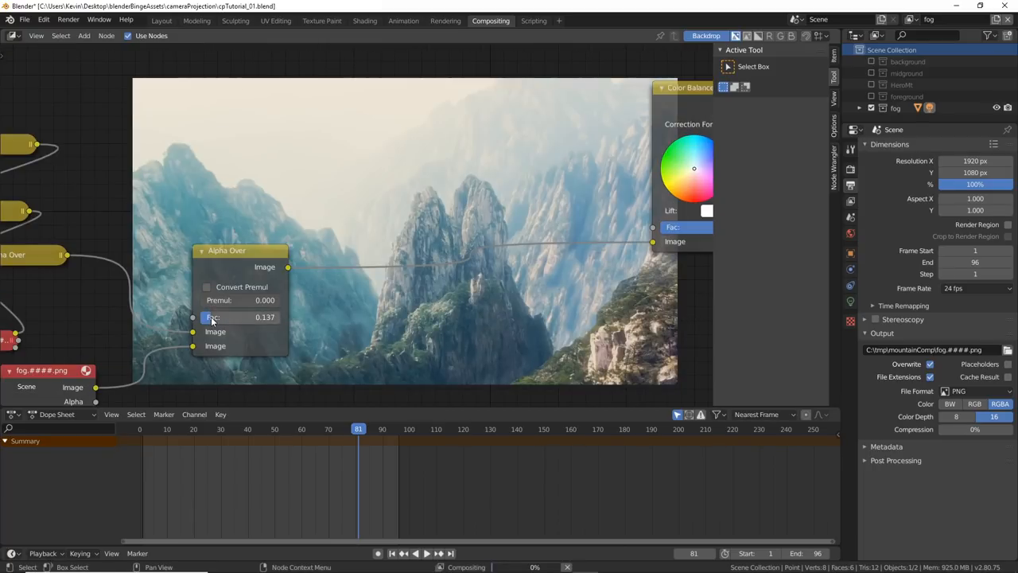
- Lower the fog Alpha Over Fac to about 0.14 and choose h264 in MP4 output
{"action": "left_click_drag", "start_coordinate": [238, 316], "coordinate": [275, 317]}
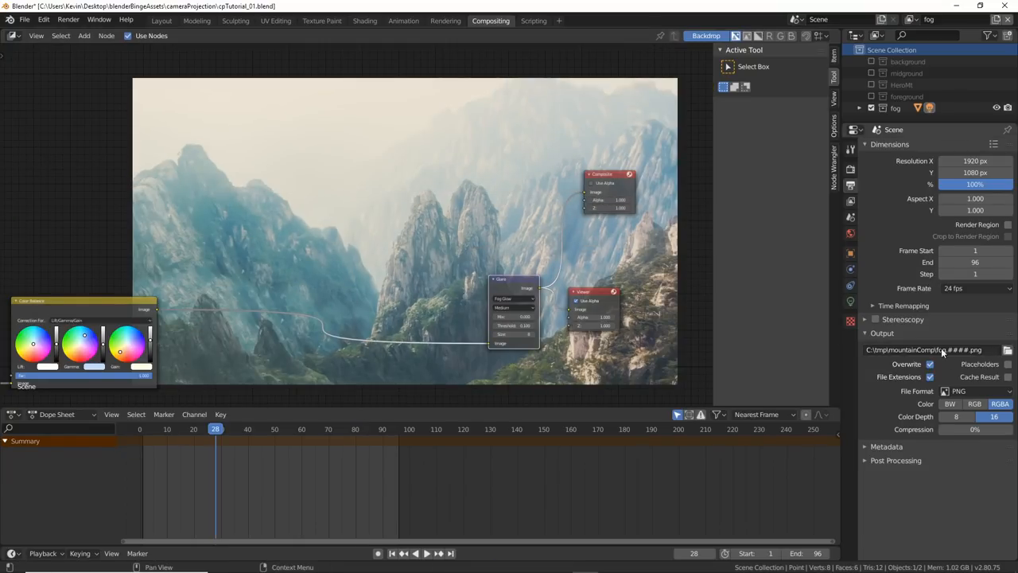
{"action": "left_click", "coordinate": [975, 389]}
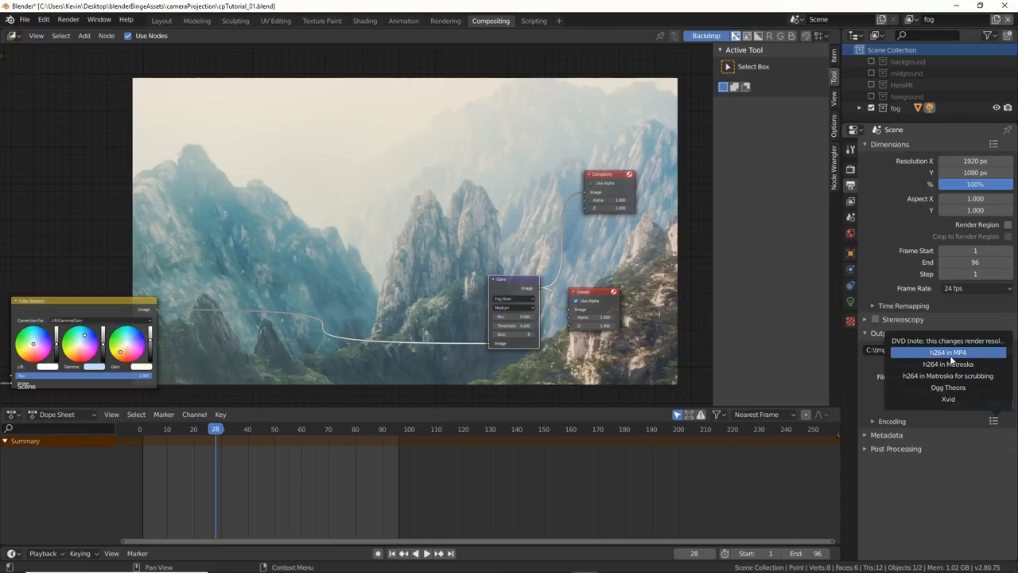